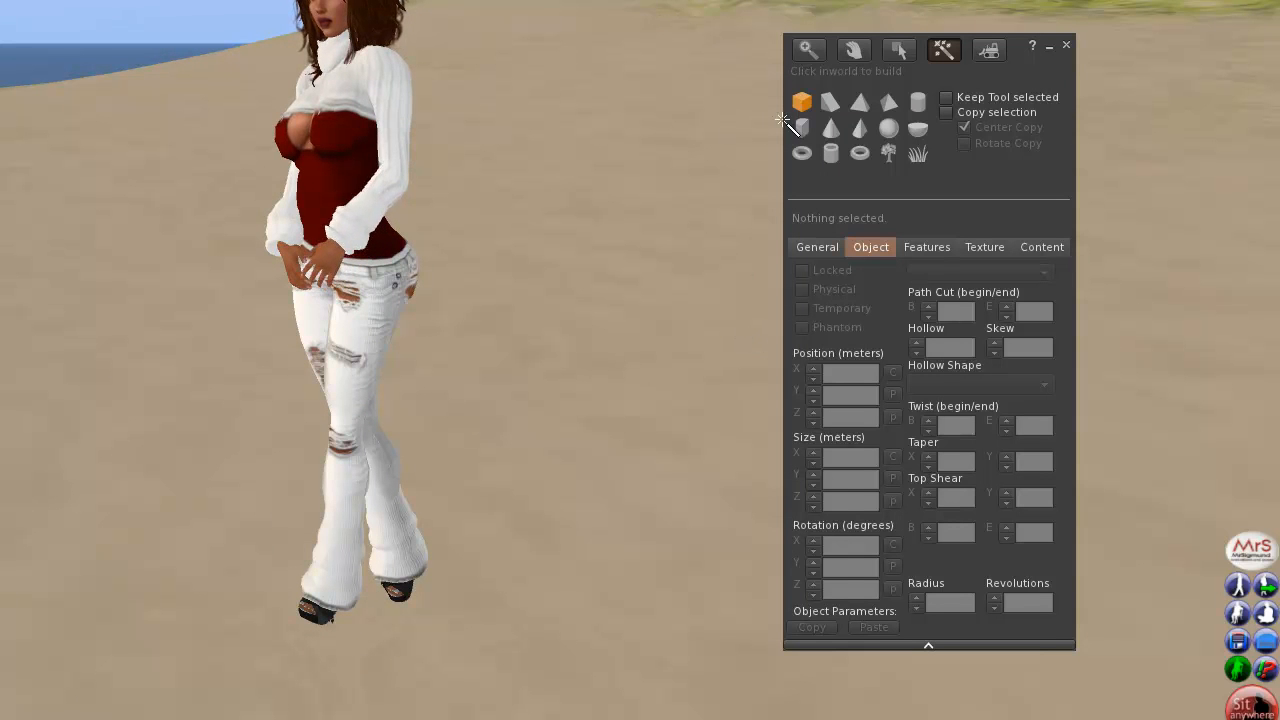
{"action": "mouse_move", "coordinate": [802, 104]}
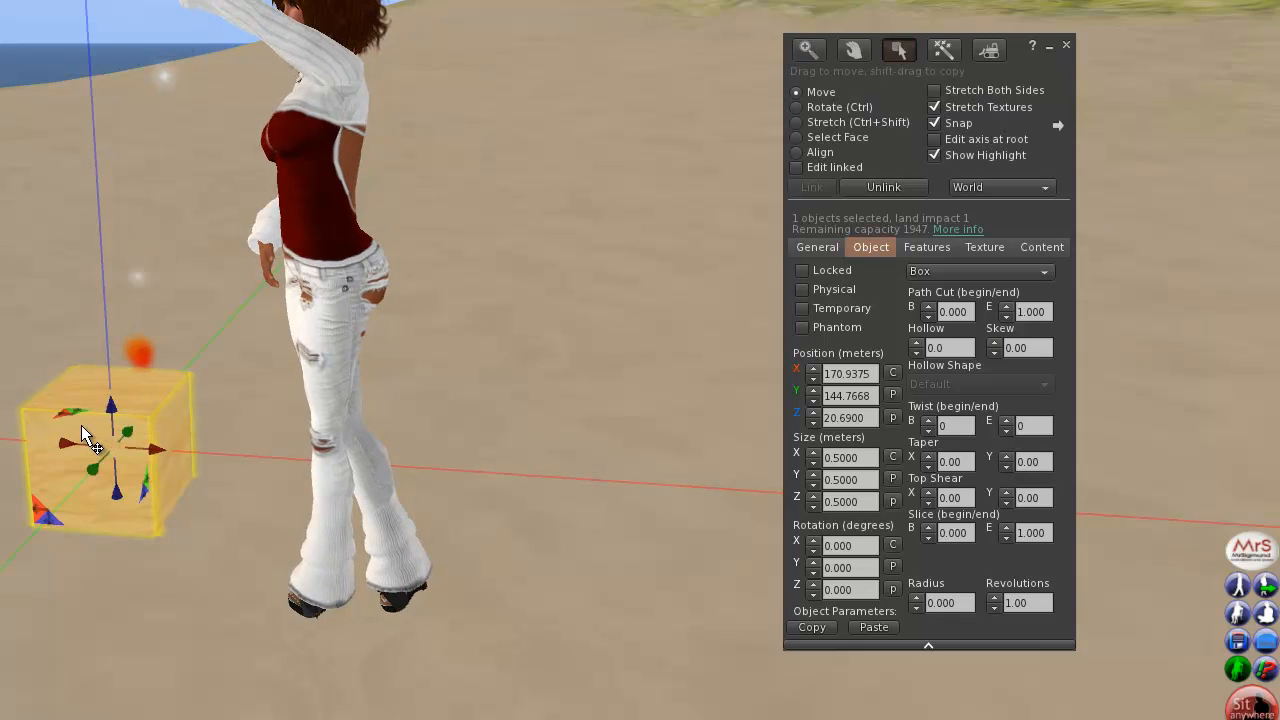
Step: Focus the camera in close on the half-metre wooden box
{"action": "right_click", "coordinate": [88, 448]}
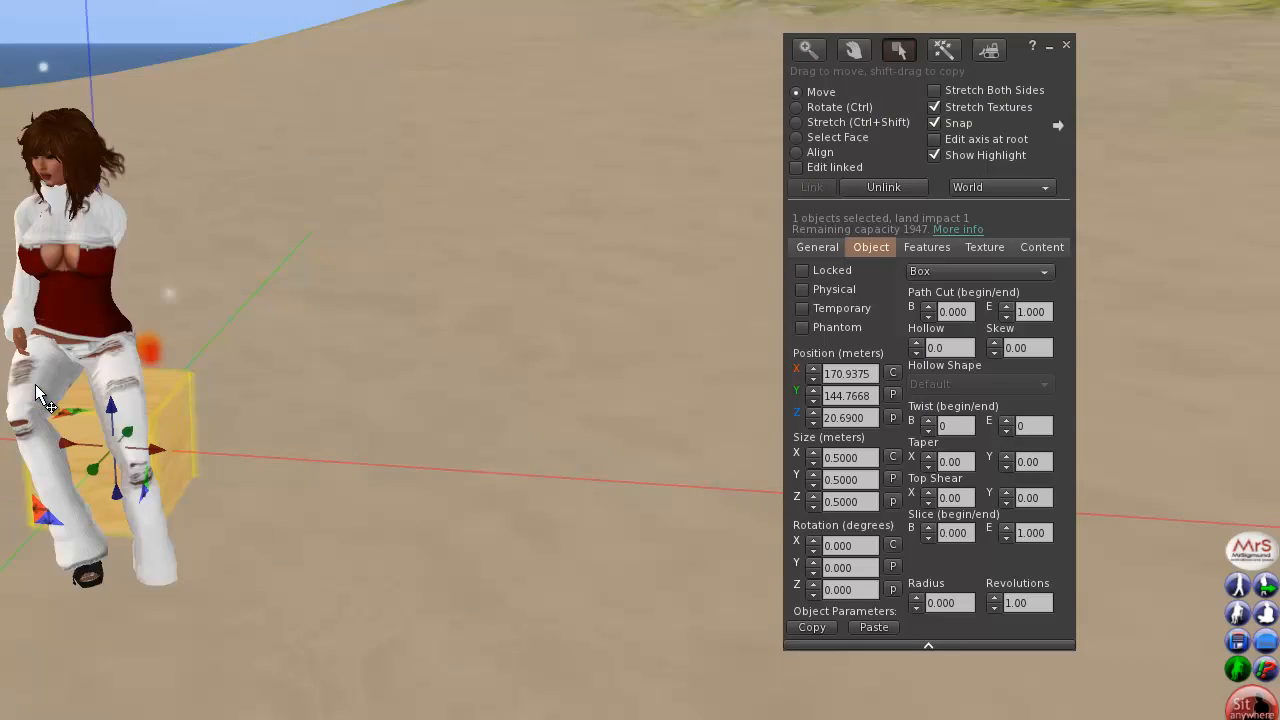
{"action": "left_click", "coordinate": [808, 48]}
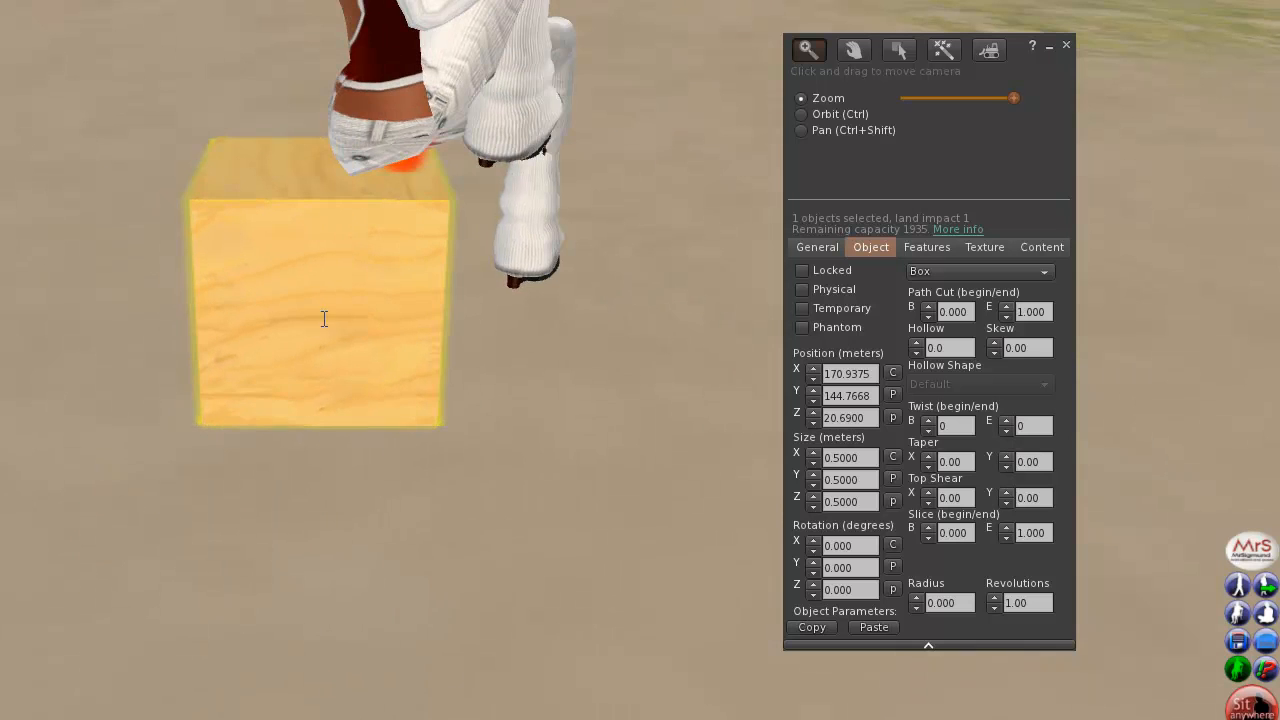
Step: Set the box's Position Z to 500 m, lifting it and the seated avatar into the sky
{"action": "left_click", "coordinate": [898, 50]}
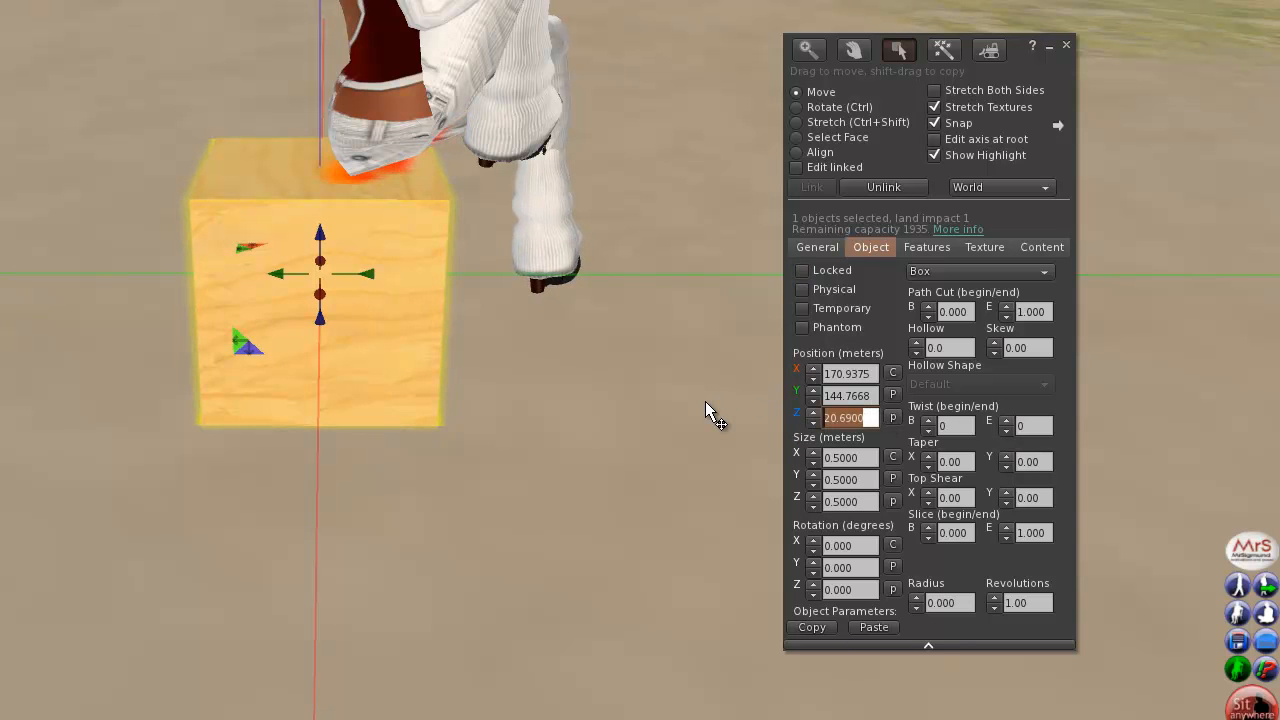
{"action": "type", "text": "500"}
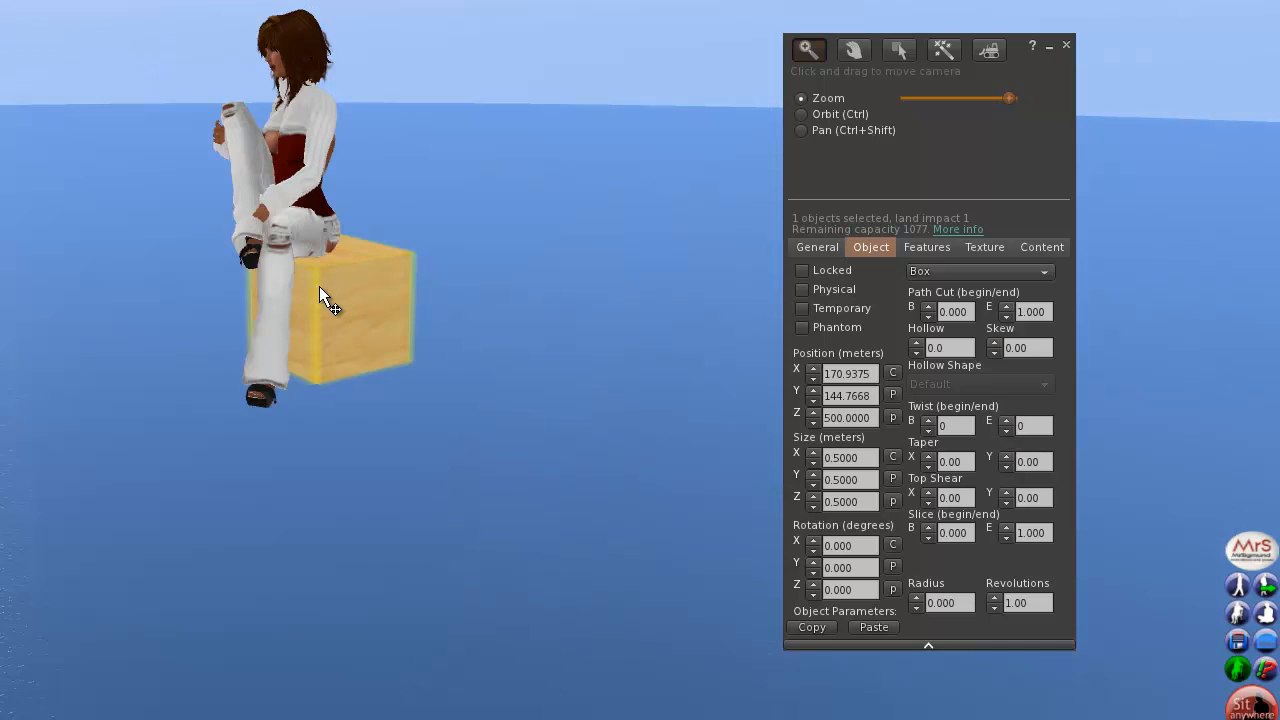
Step: Shift-drag the box down its Z arrow to leave an identical copy directly beneath it
{"action": "left_click", "coordinate": [896, 50]}
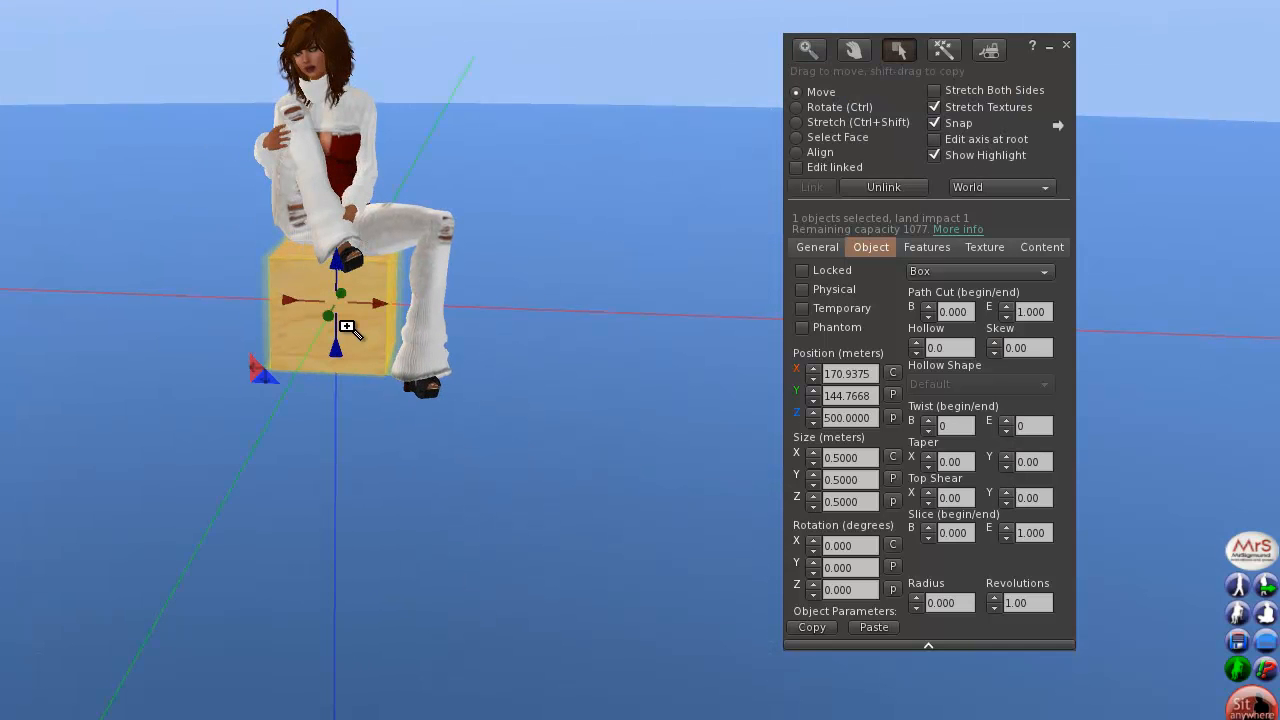
{"action": "left_click", "coordinate": [808, 50]}
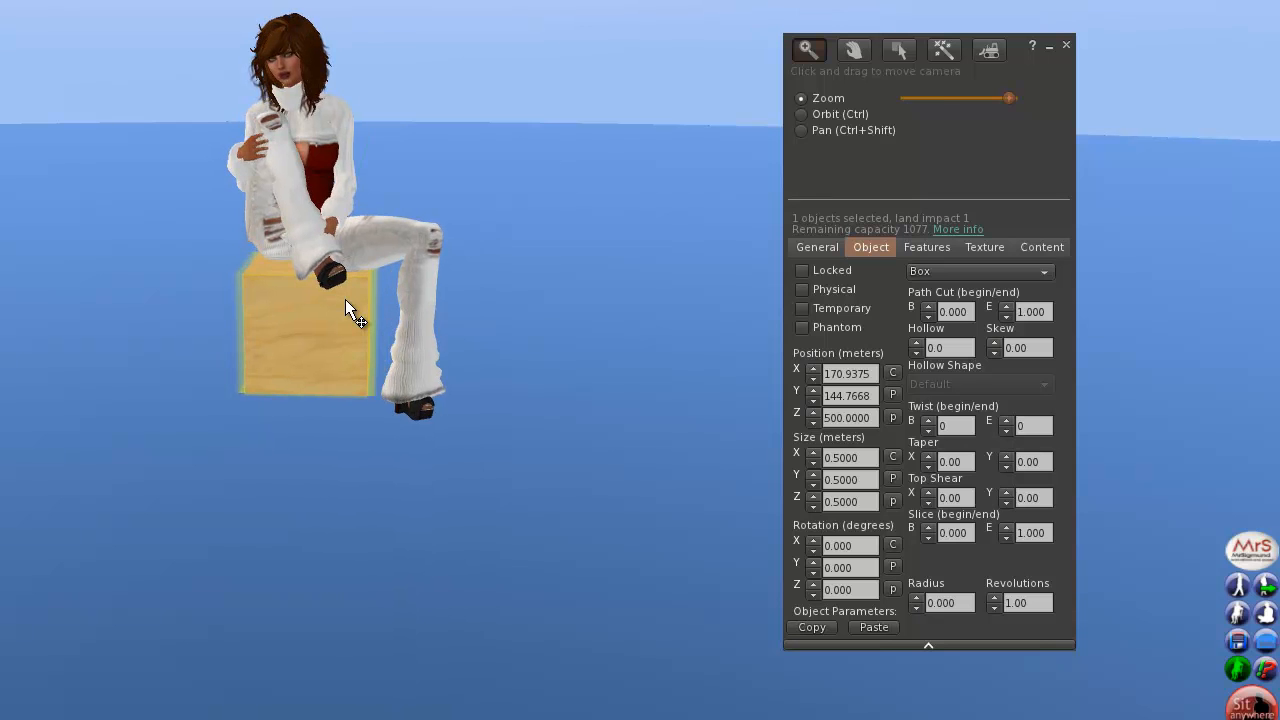
{"action": "left_click", "coordinate": [900, 50]}
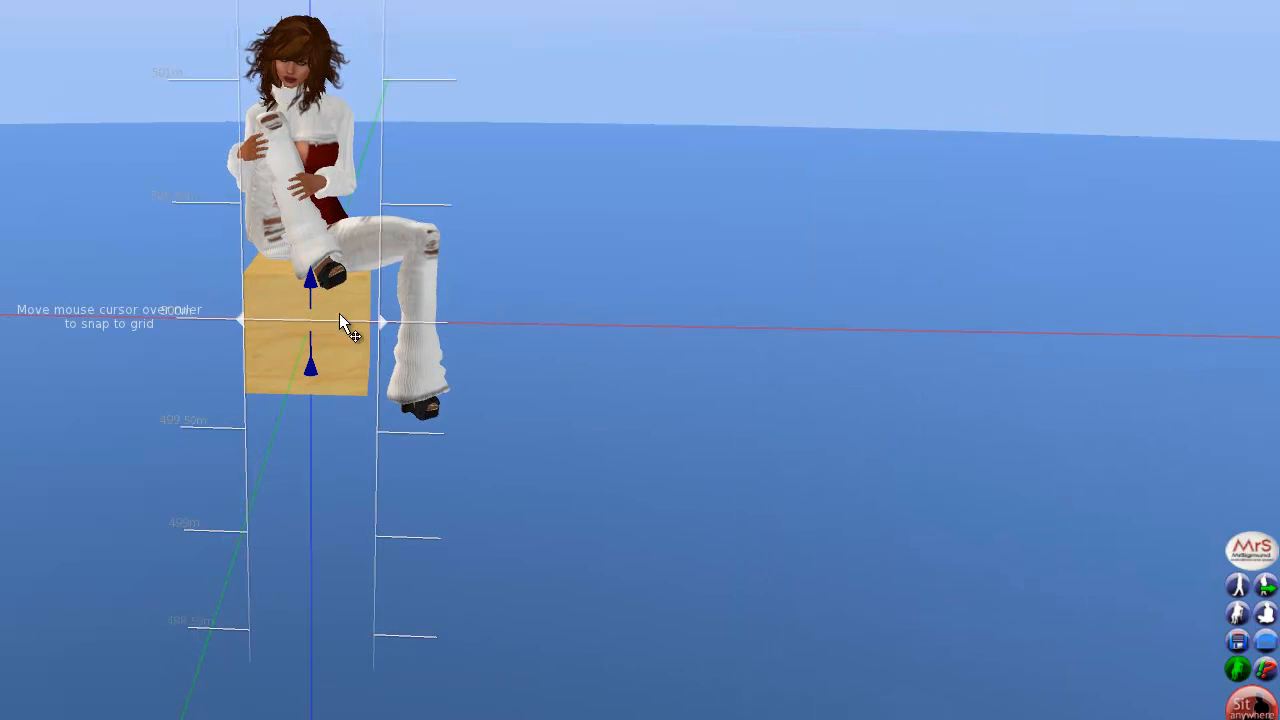
{"action": "left_click", "coordinate": [310, 340]}
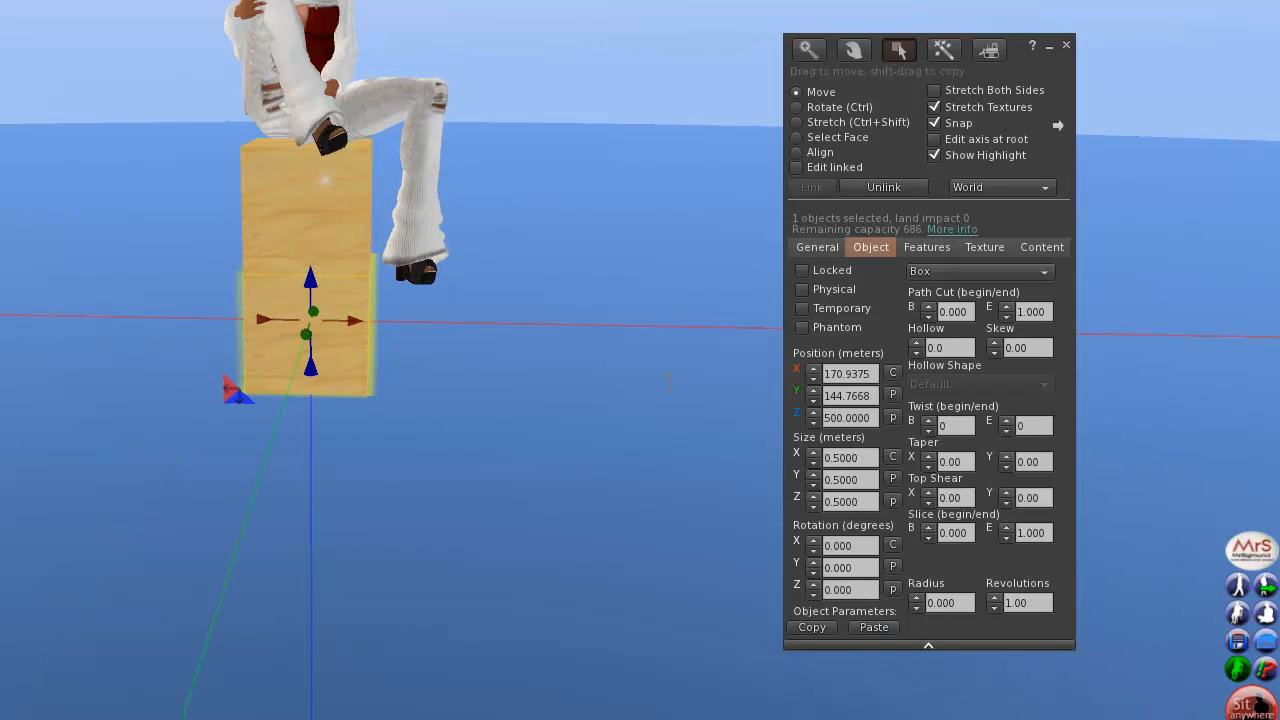
Step: Resize the lower box to 30 m across, forming a broad wooden sky platform
{"action": "left_click", "coordinate": [848, 456]}
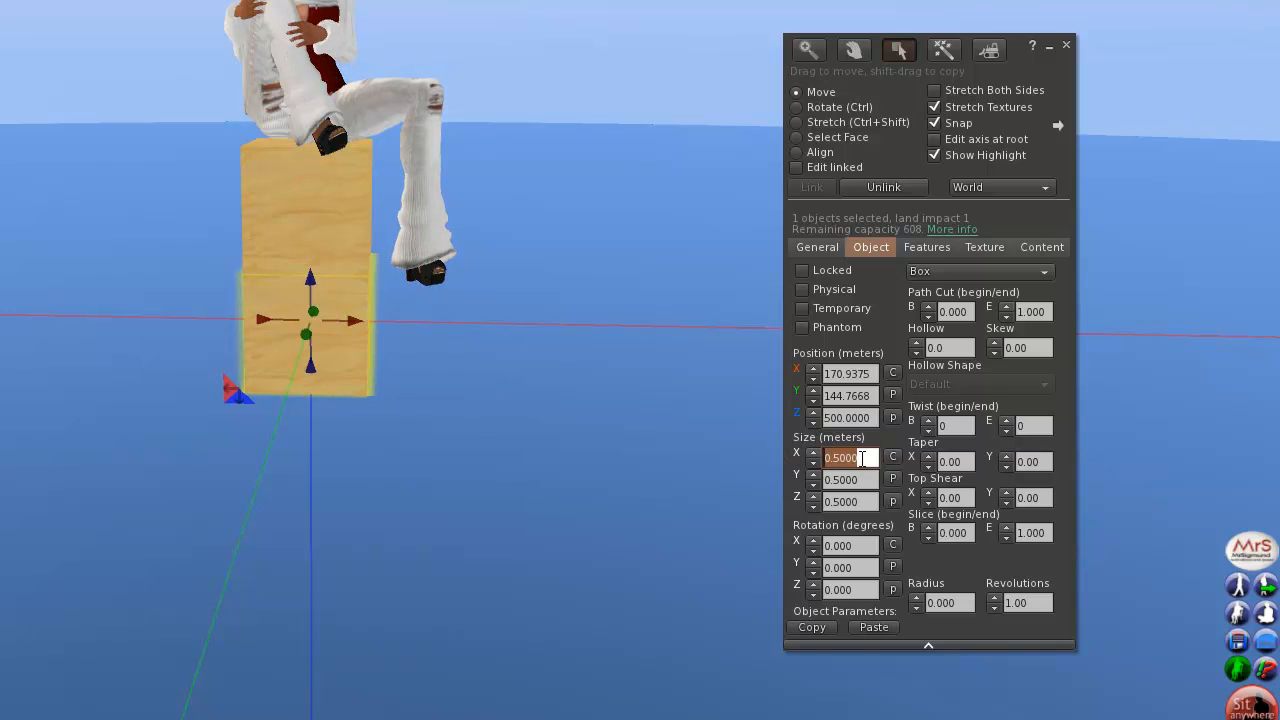
{"action": "type", "text": "30"}
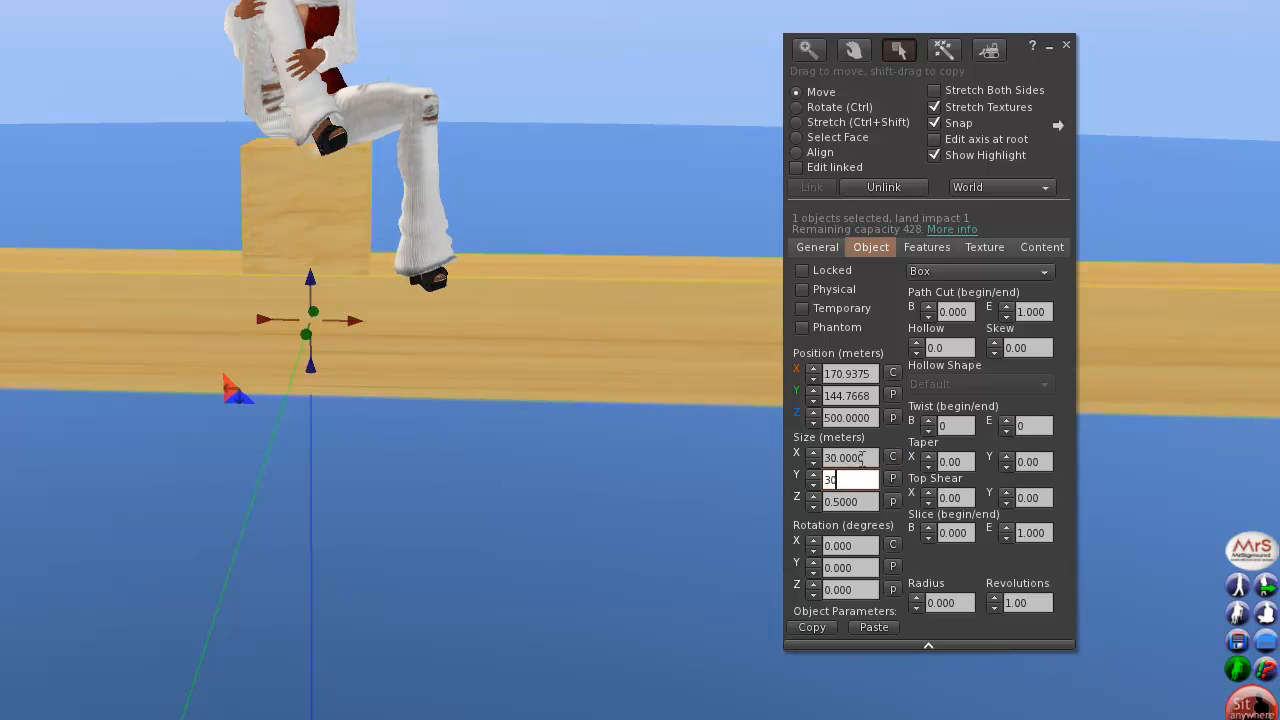
{"action": "key", "text": "Enter"}
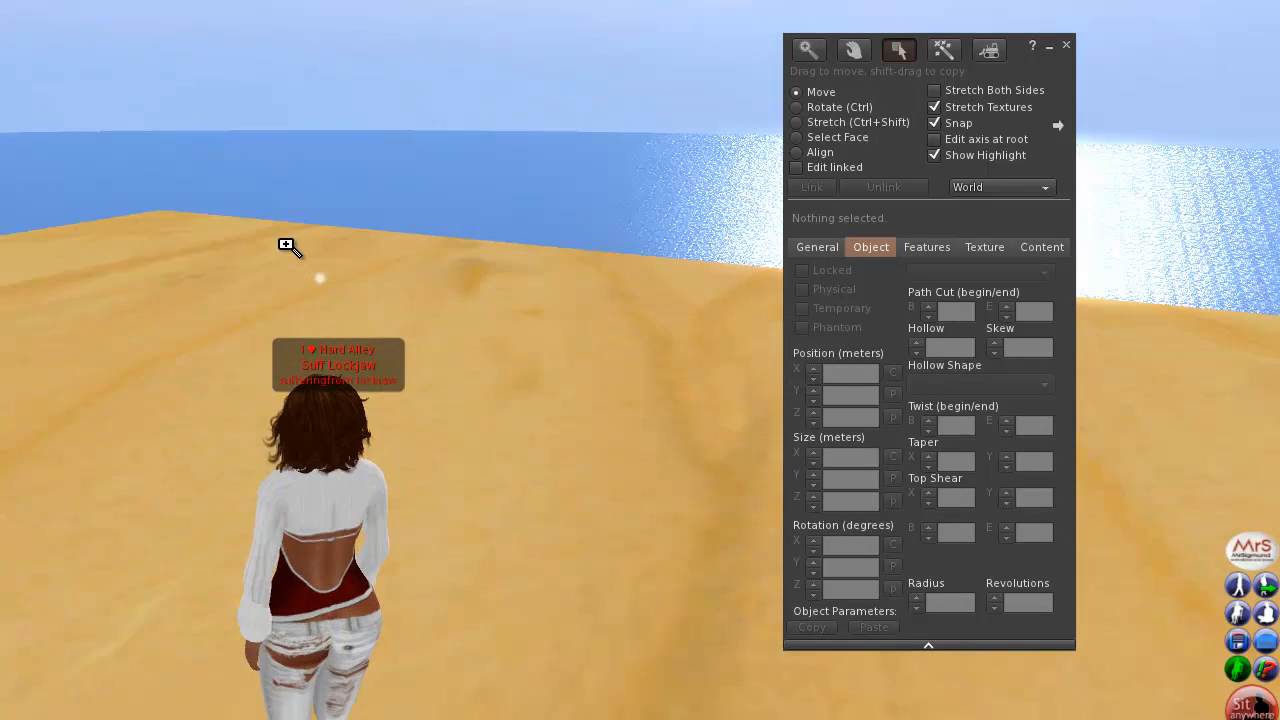
Step: Close the Build/Edit floater, leaving the avatar on the platform in plain world view
{"action": "left_click", "coordinate": [808, 48]}
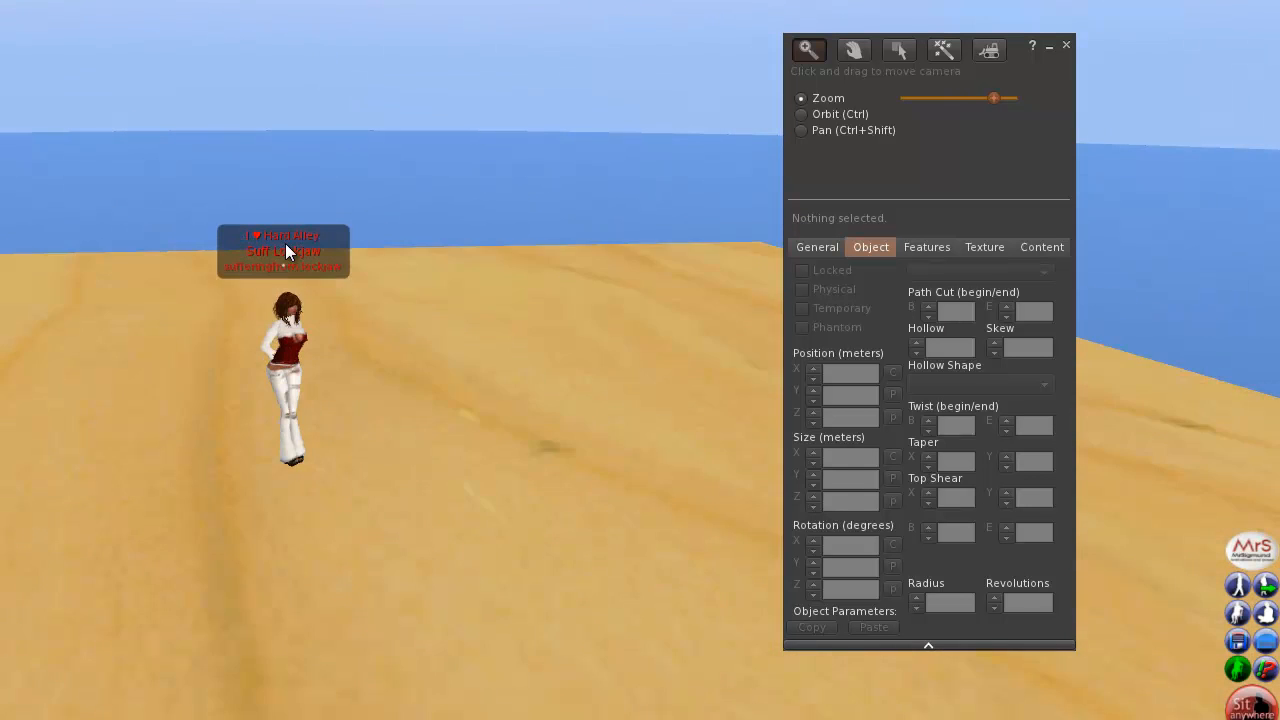
{"action": "left_click", "coordinate": [900, 50]}
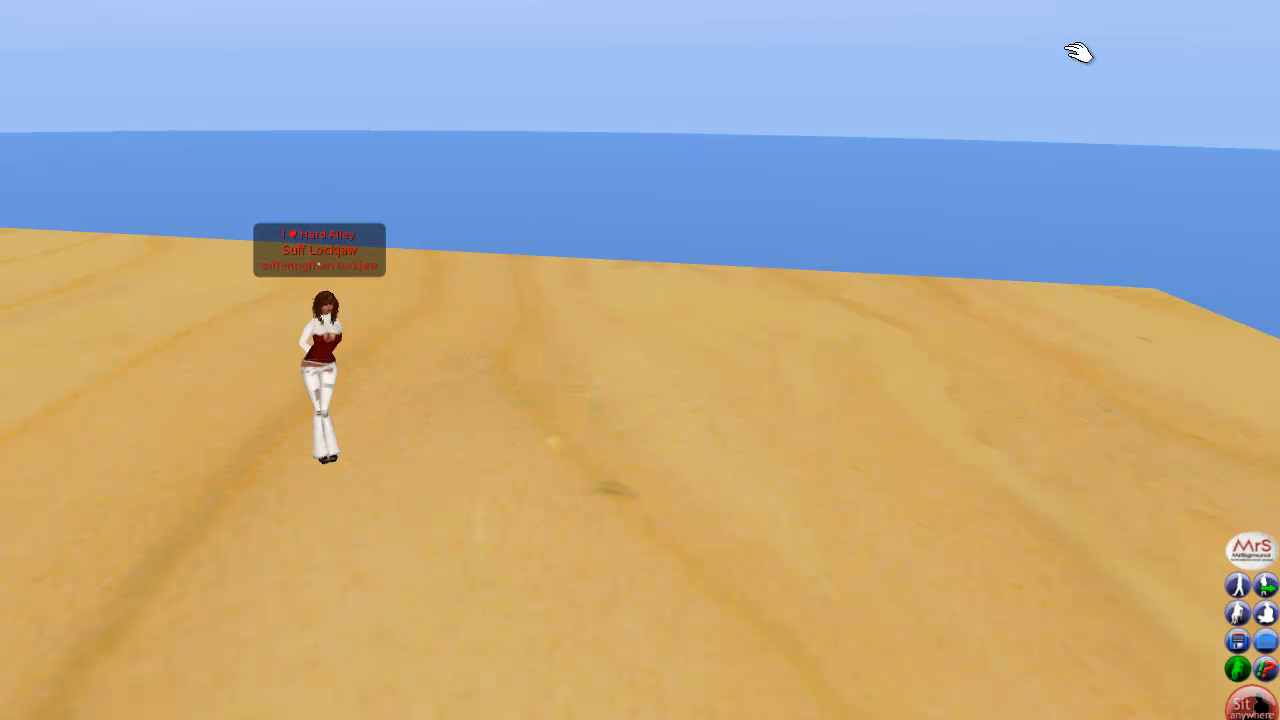
{"action": "mouse_move", "coordinate": [1064, 54]}
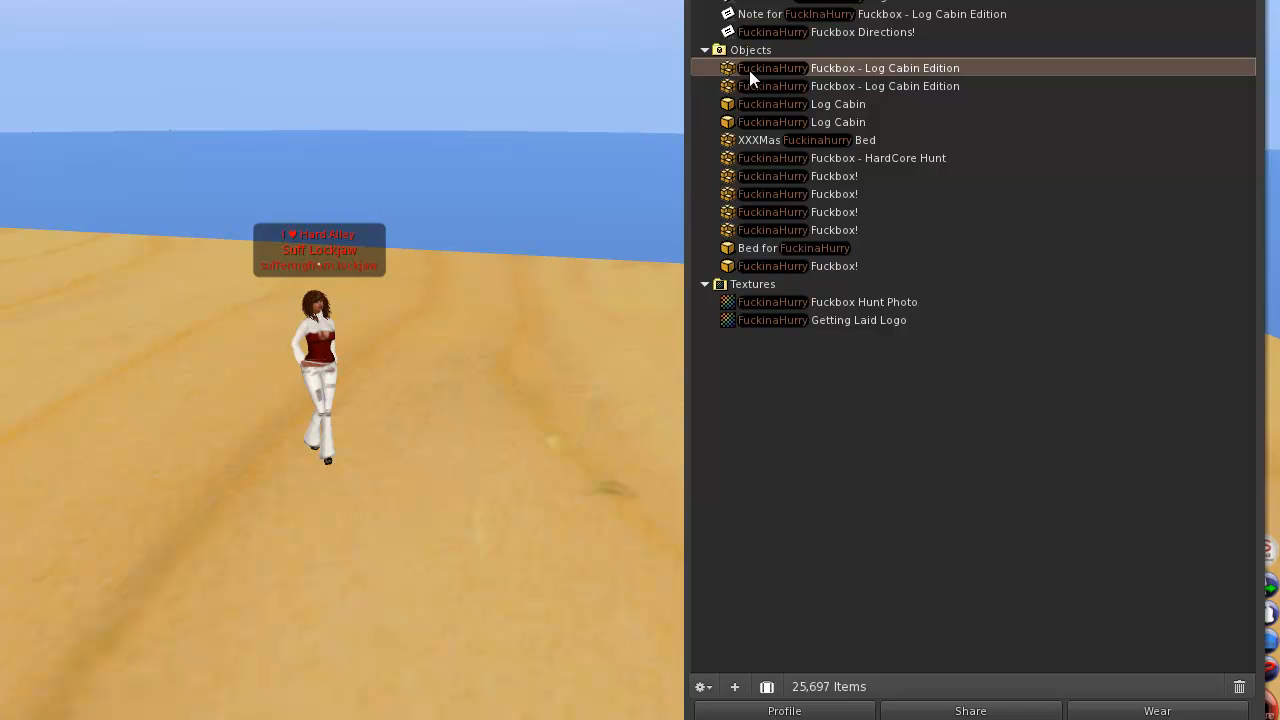
{"action": "mouse_move", "coordinate": [750, 72]}
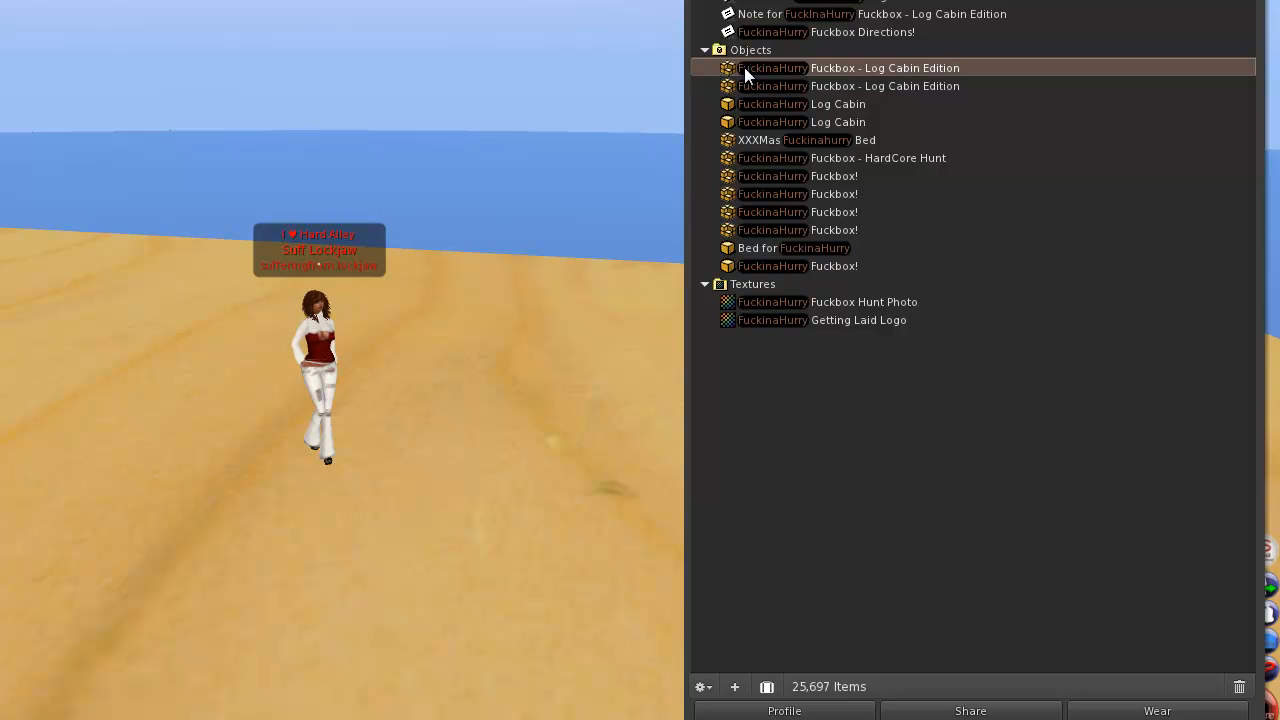
{"action": "mouse_move", "coordinate": [748, 74]}
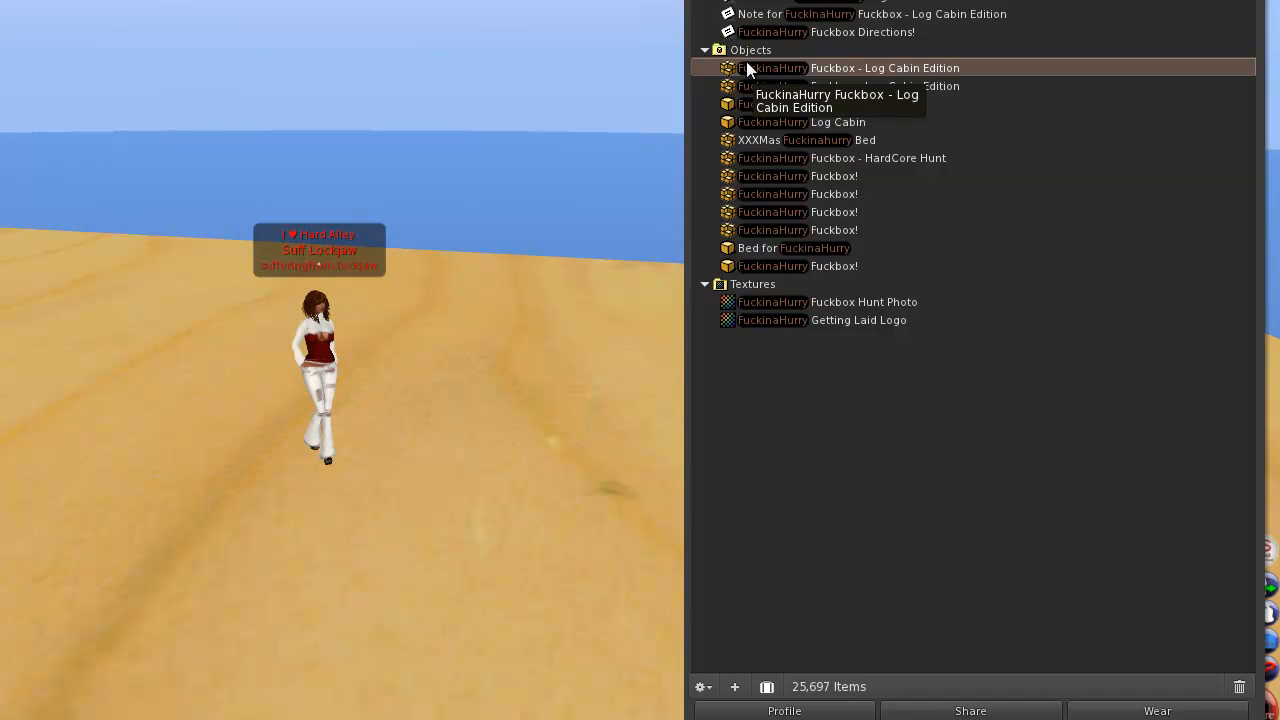
{"action": "mouse_move", "coordinate": [896, 78]}
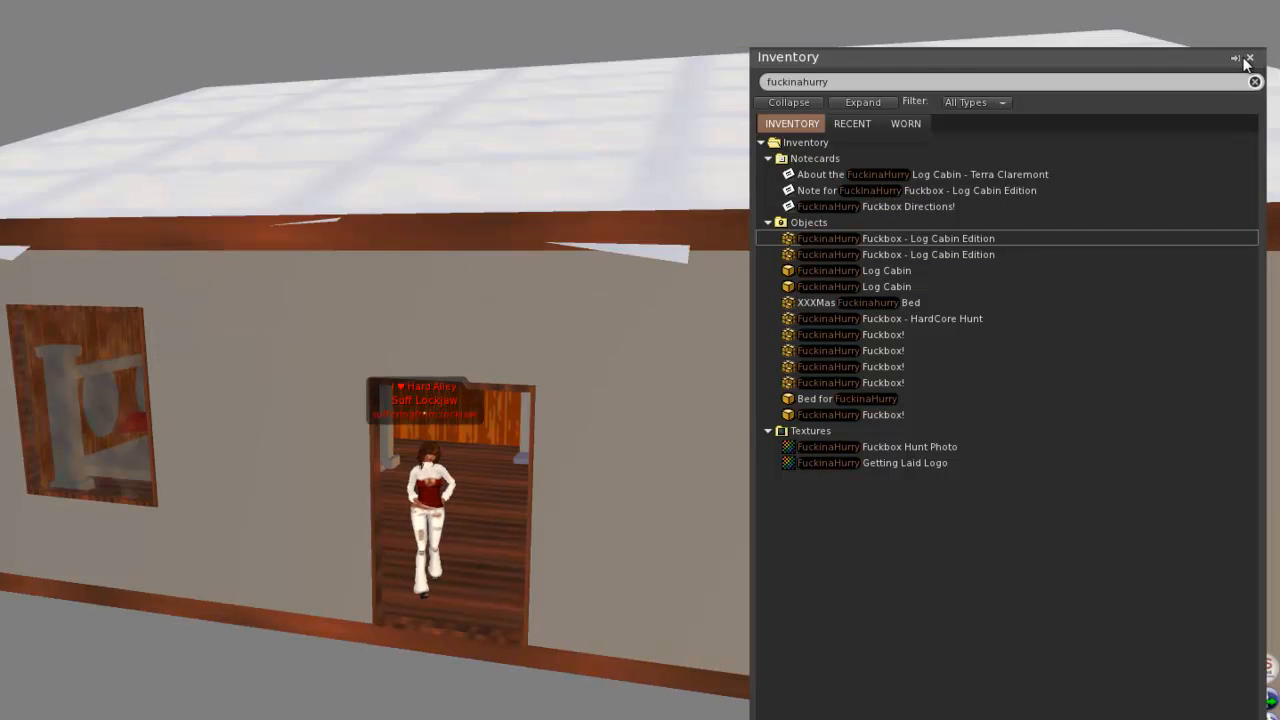
Step: Close the Inventory window after rezzing the Log Cabin Edition onto the platform
{"action": "left_click", "coordinate": [1248, 58]}
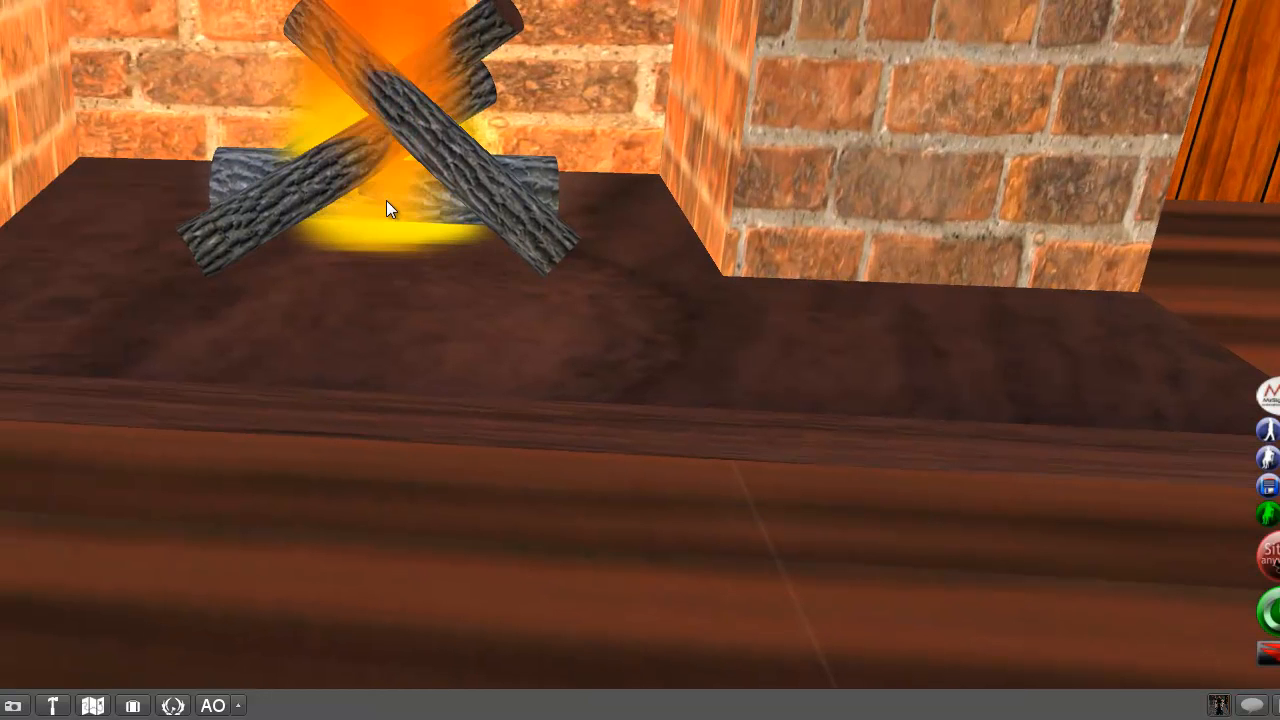
{"action": "mouse_move", "coordinate": [472, 204]}
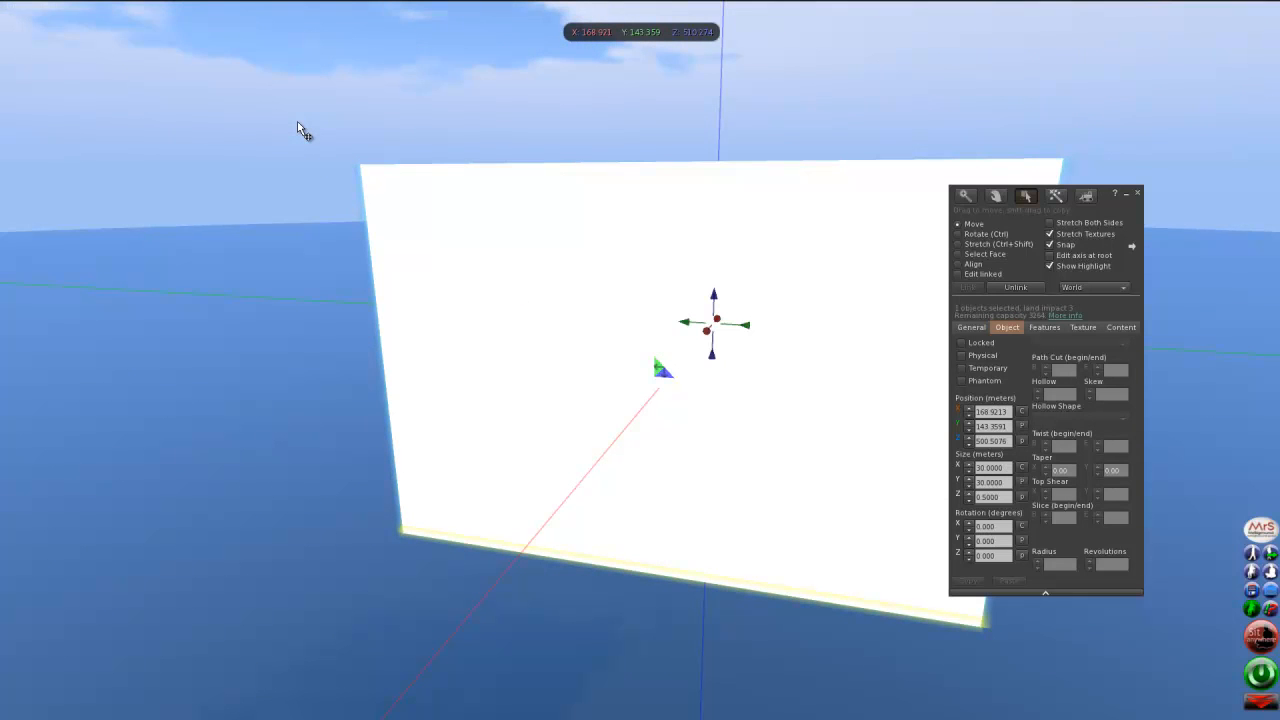
{"action": "mouse_move", "coordinate": [212, 60]}
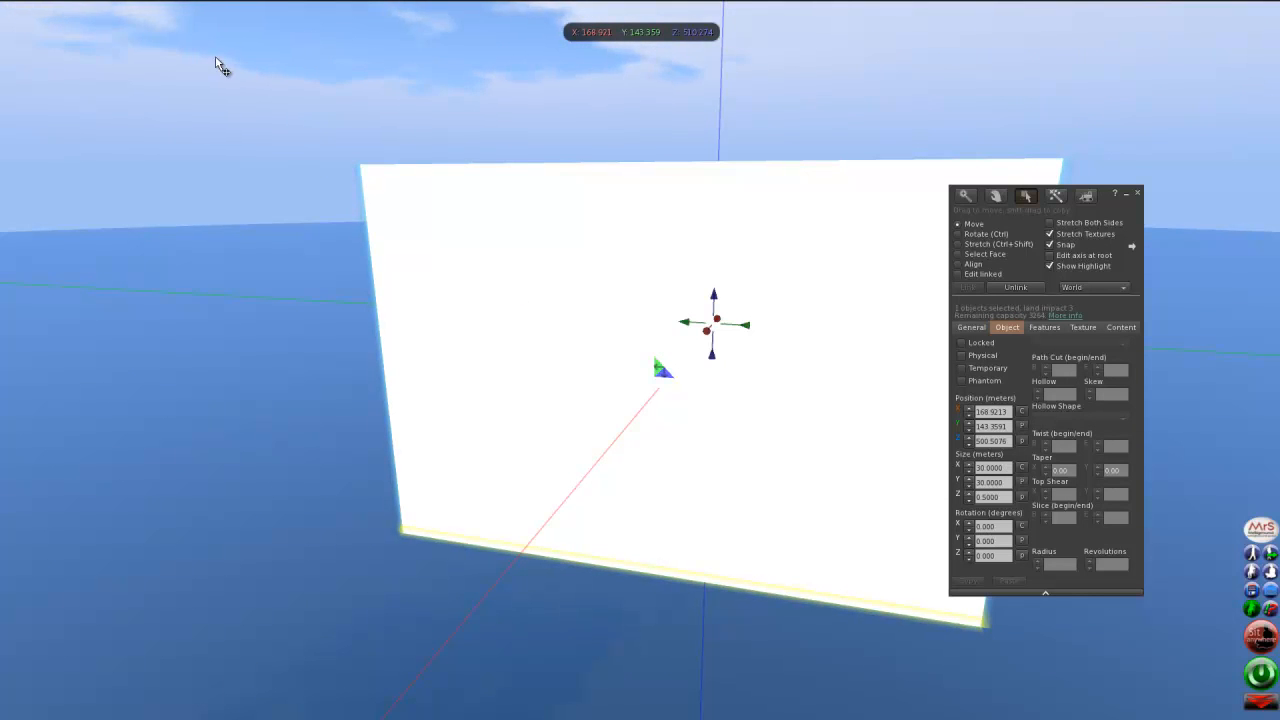
{"action": "mouse_move", "coordinate": [240, 50]}
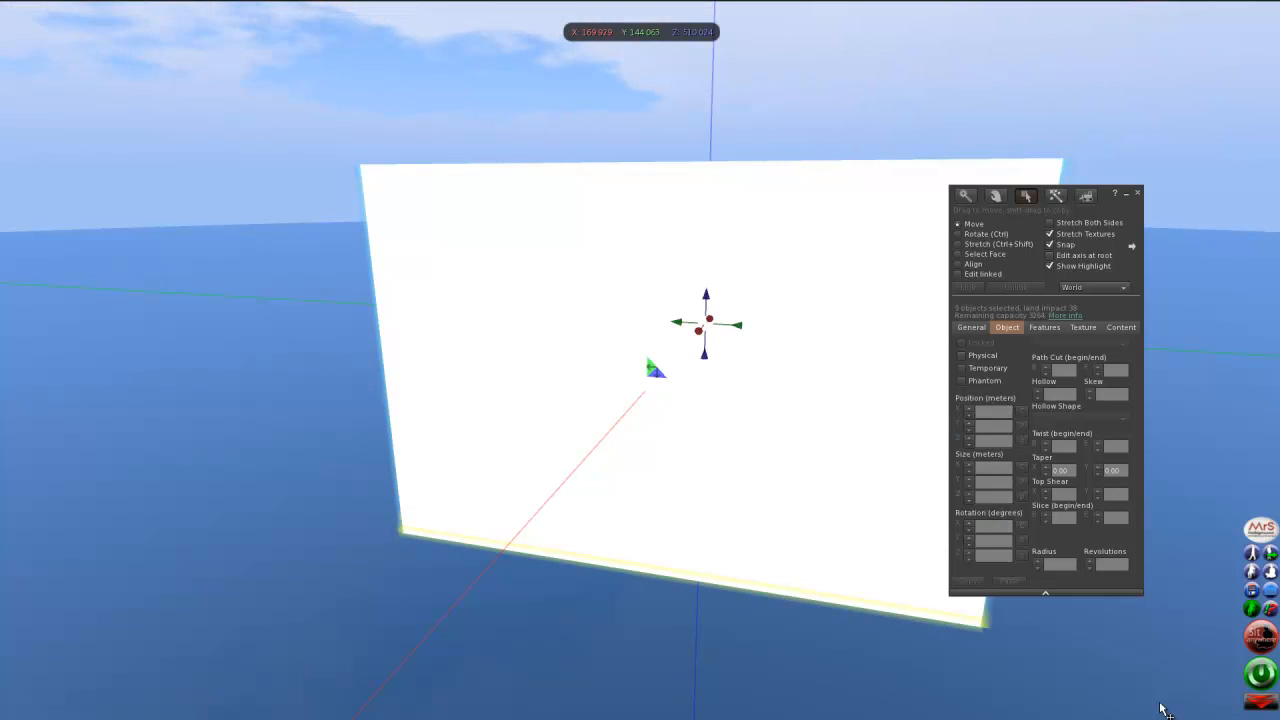
{"action": "mouse_move", "coordinate": [784, 476]}
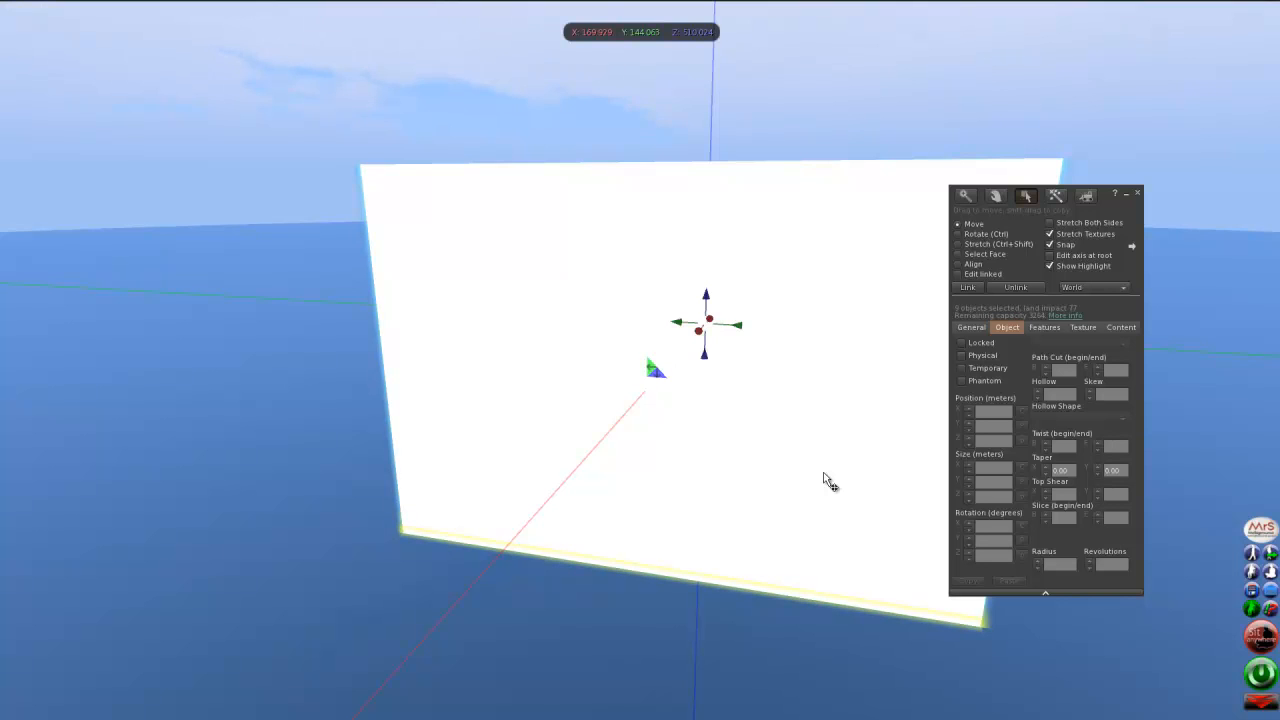
{"action": "mouse_move", "coordinate": [1172, 440]}
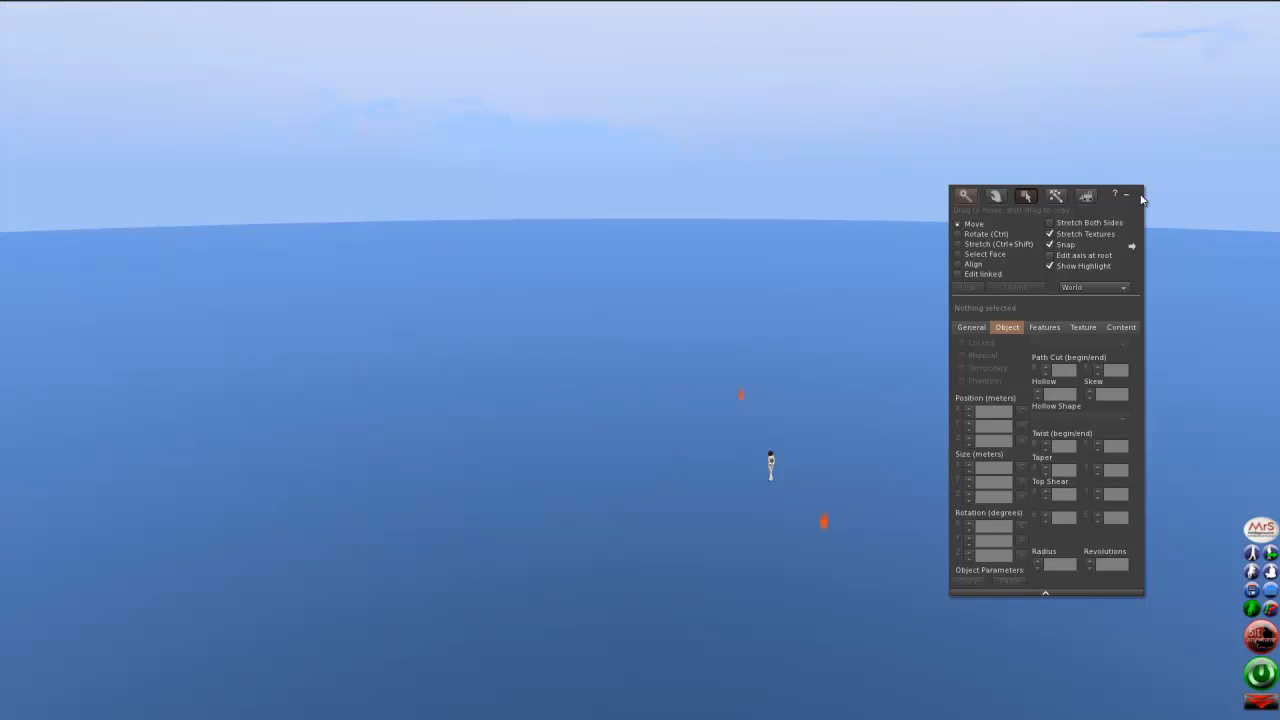
Step: Close the Build floater after deleting the skybox objects, leaving open sky and sea
{"action": "left_click", "coordinate": [1128, 196]}
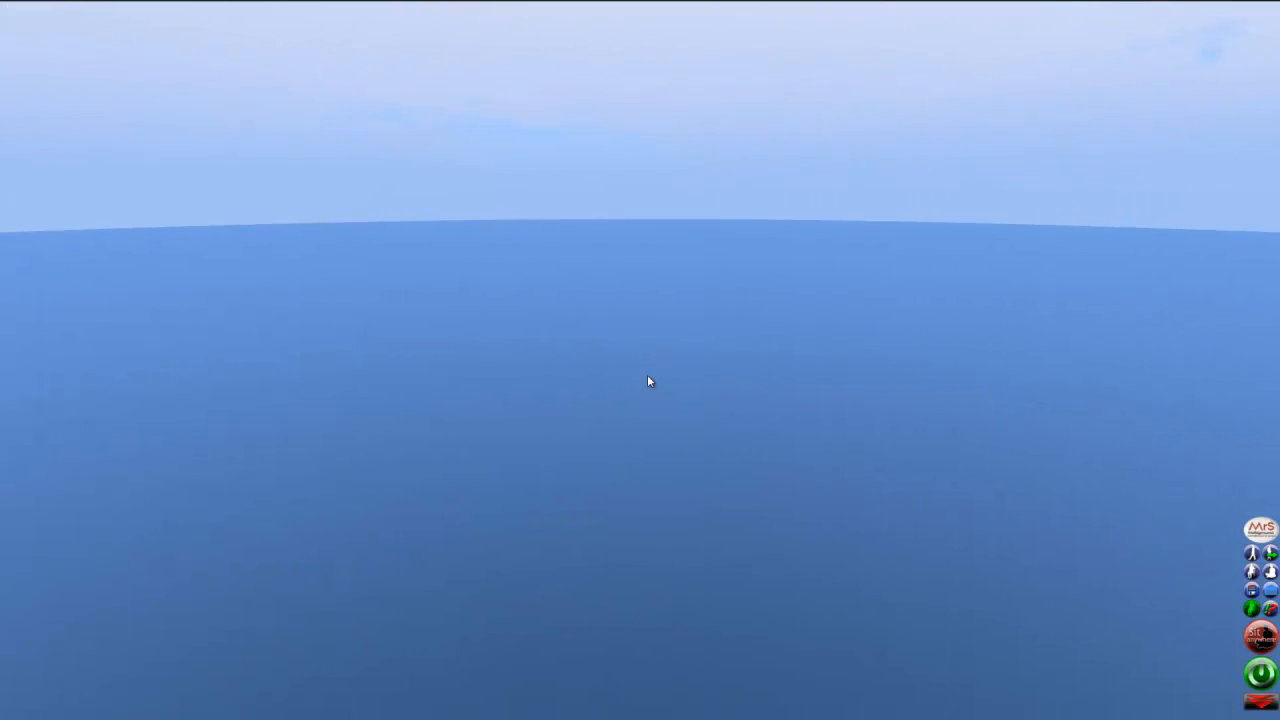